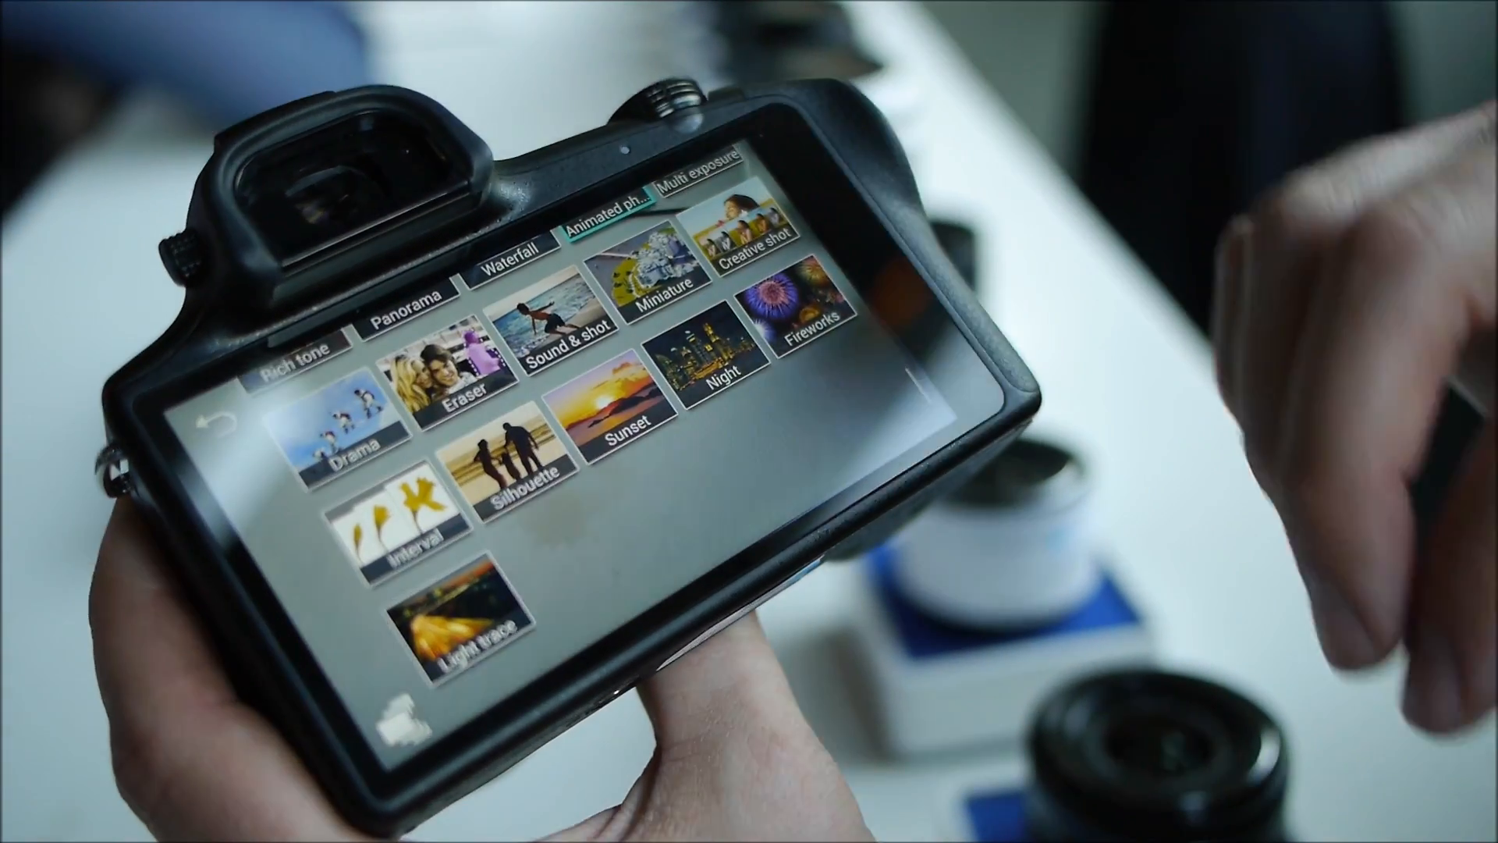
{"action": "scroll", "scroll_direction": "down", "scroll_amount": 3}
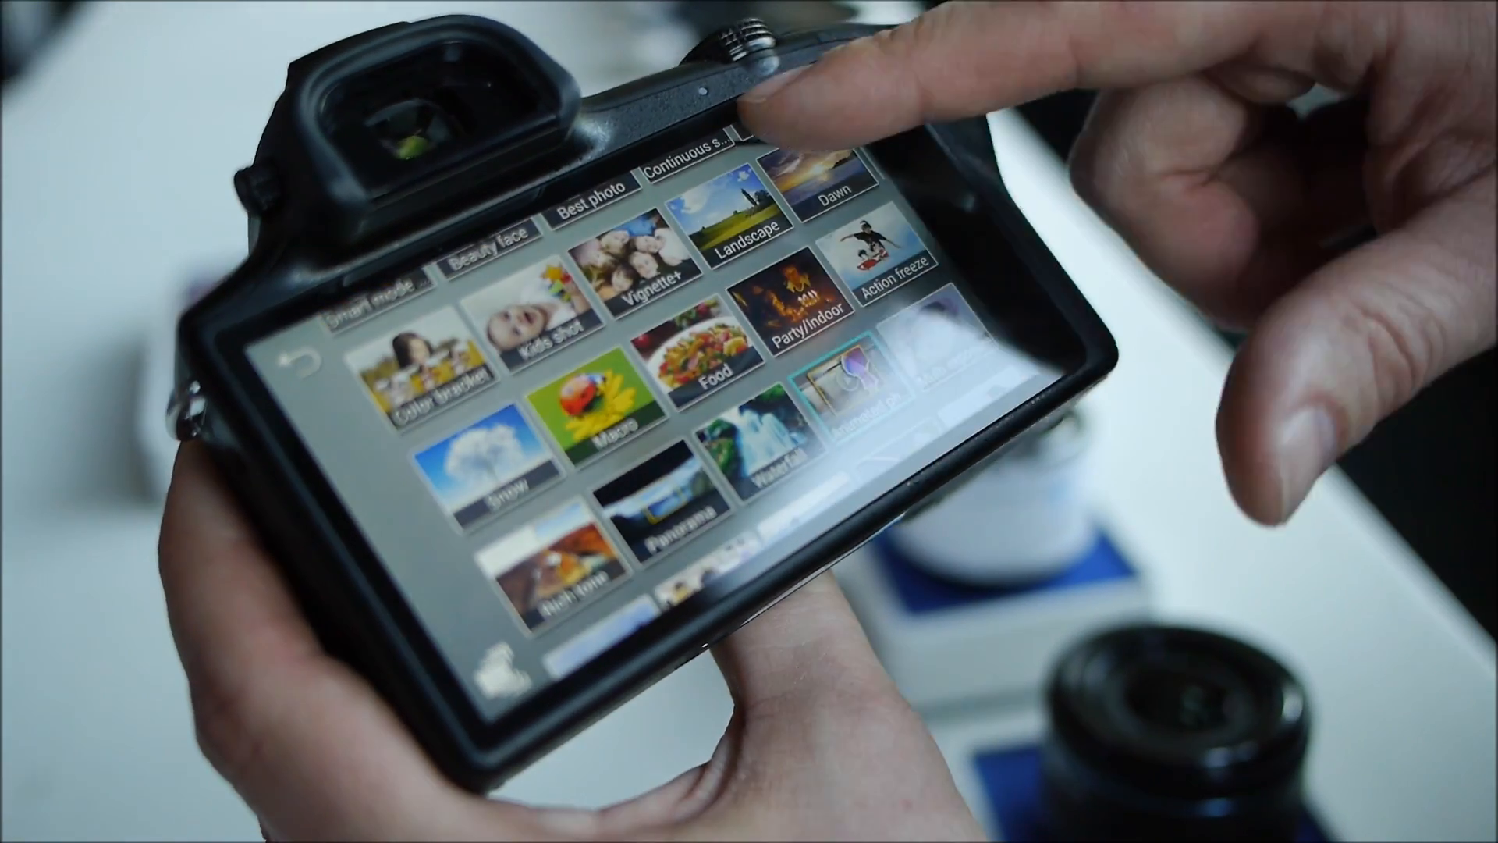